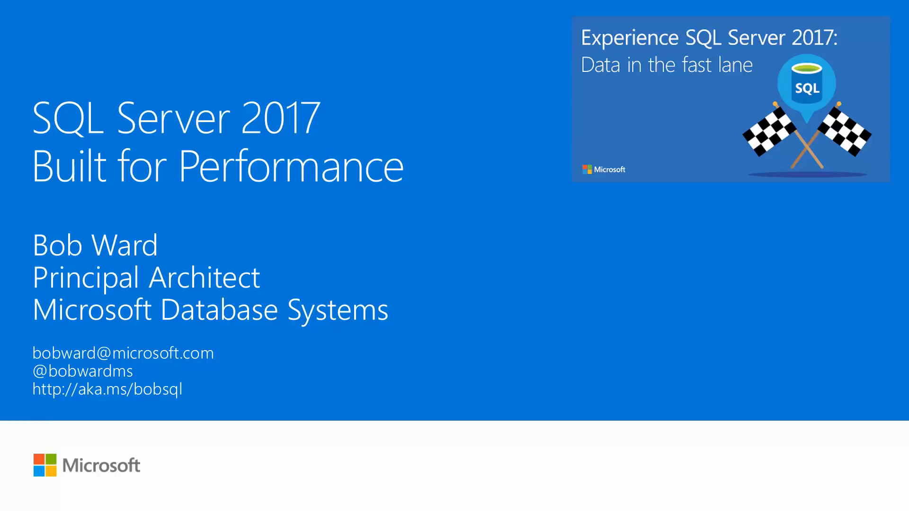
Step: Review the earlier ssd1tb revenue query run showing 16227 ms elapsed time
{"action": "key", "text": "Right"}
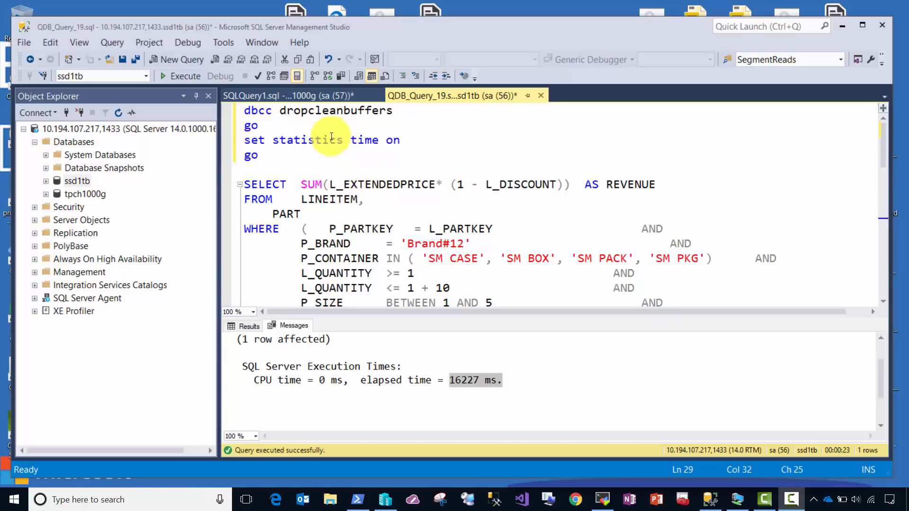
{"action": "mouse_move", "coordinate": [348, 168]}
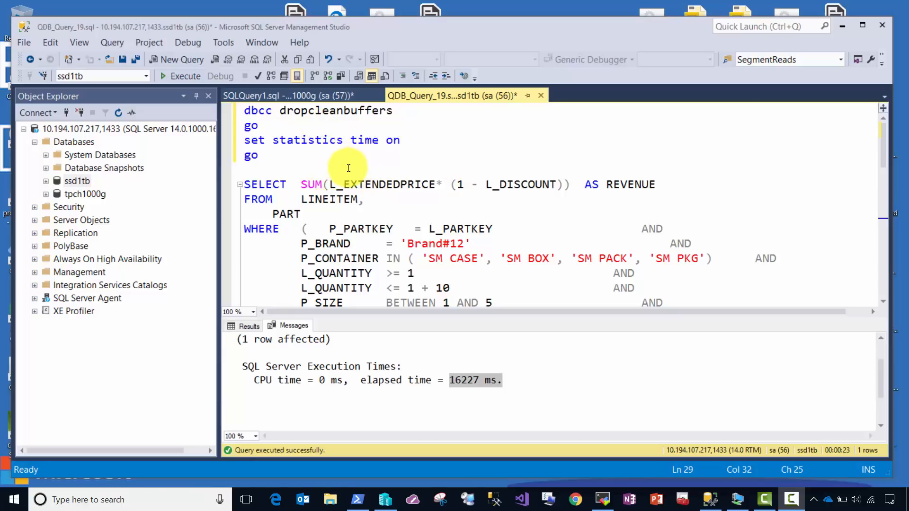
{"action": "mouse_move", "coordinate": [357, 173]}
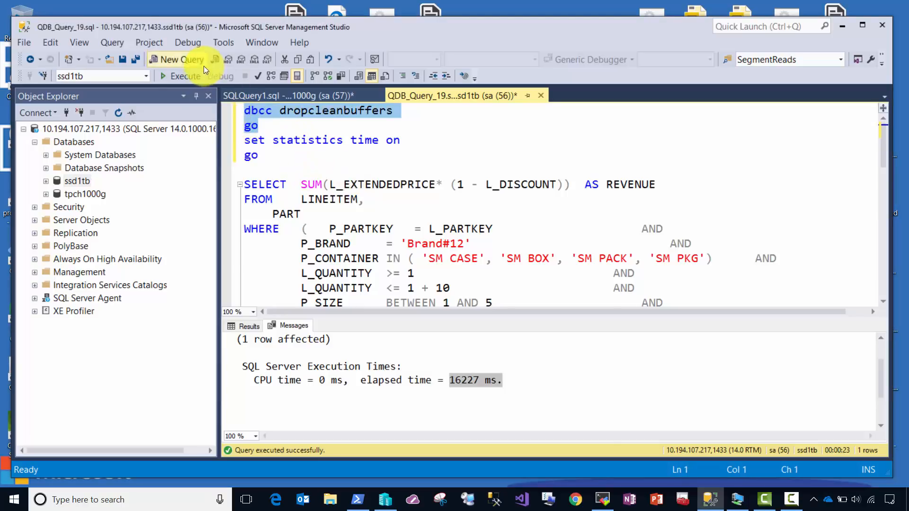
Step: Clear the buffer cache, then run the revenue query on ssd1tb, returning 2988005476.5383
{"action": "left_click", "coordinate": [181, 76]}
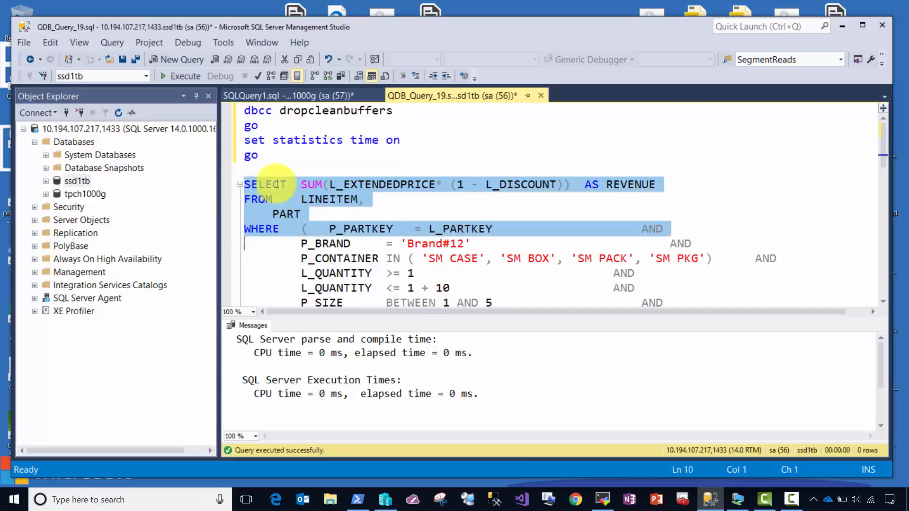
{"action": "scroll", "scroll_direction": "down", "scroll_amount": 3}
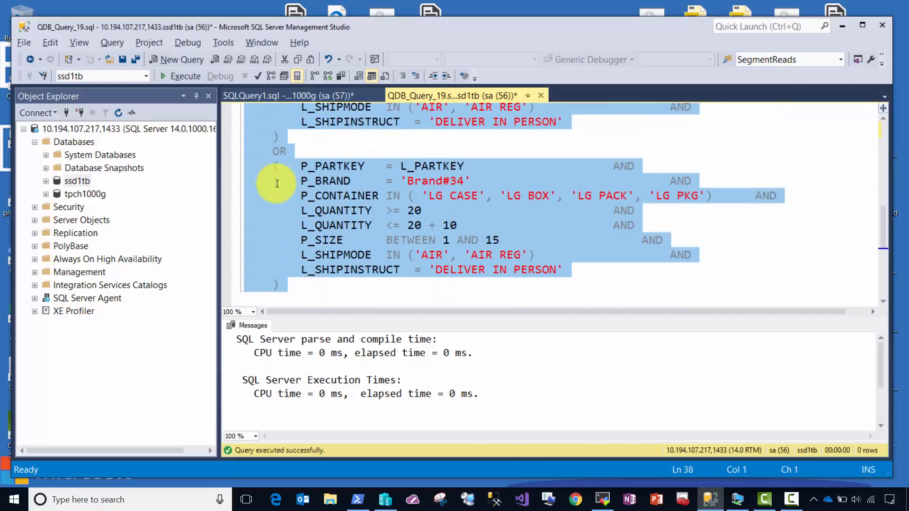
{"action": "left_click", "coordinate": [180, 76]}
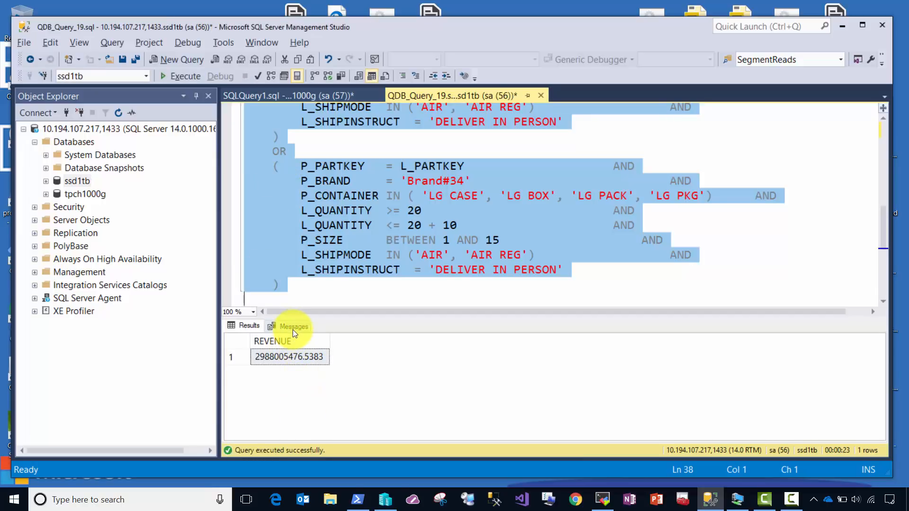
Step: Highlight the 16339 ms elapsed time in the ssd1tb run's Messages pane
{"action": "left_click", "coordinate": [295, 326]}
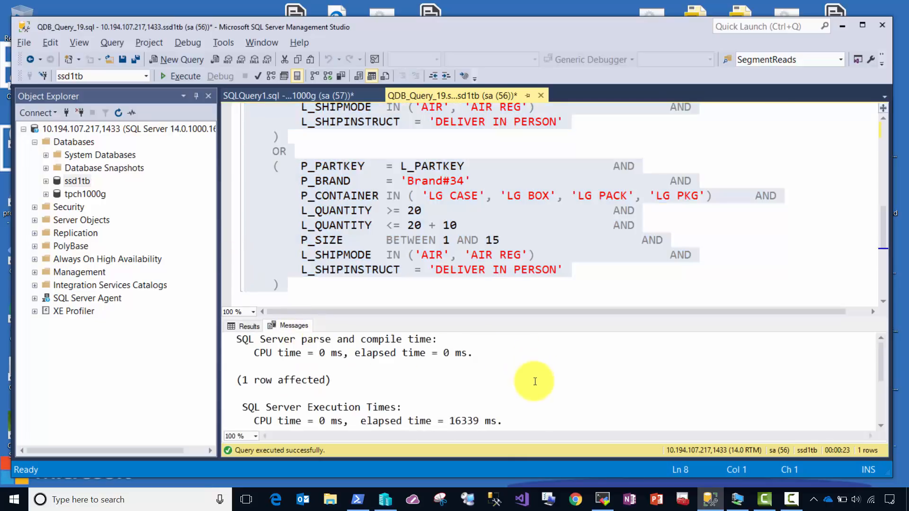
{"action": "left_click", "coordinate": [451, 421]}
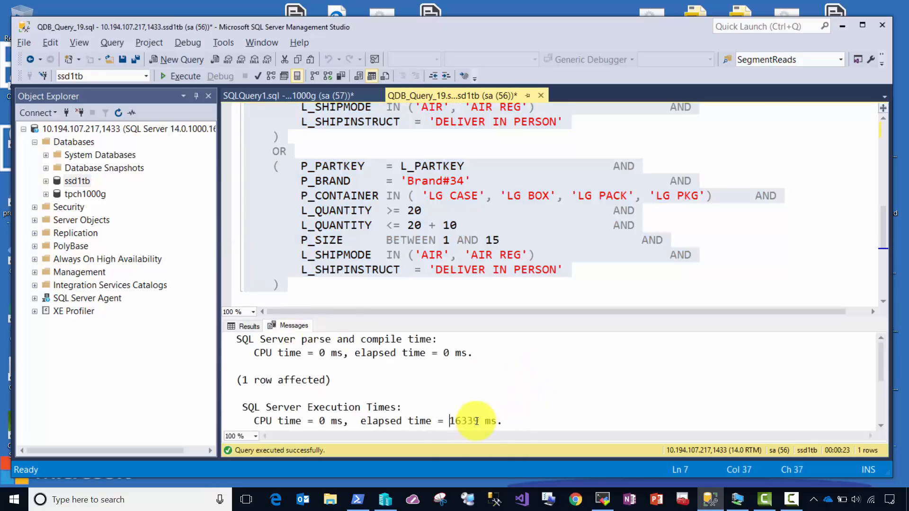
{"action": "left_click_drag", "start_coordinate": [450, 421], "coordinate": [502, 421]}
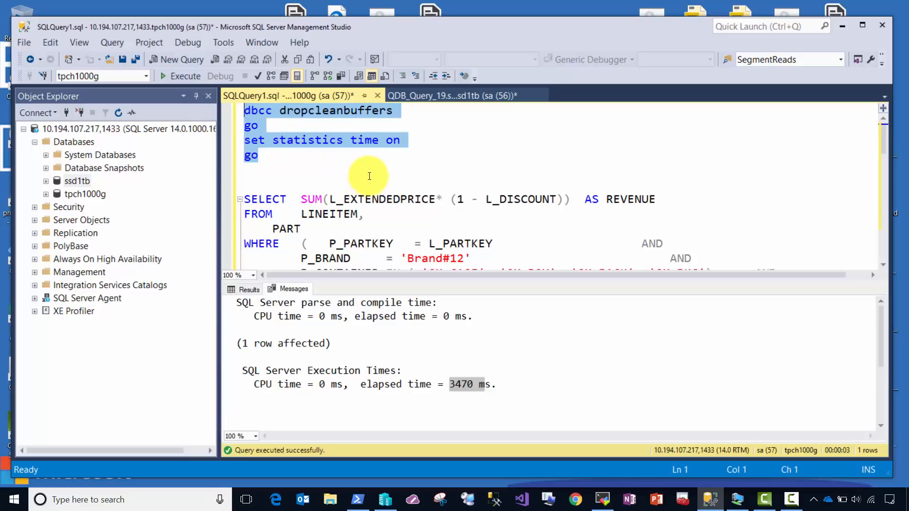
{"action": "mouse_move", "coordinate": [345, 144]}
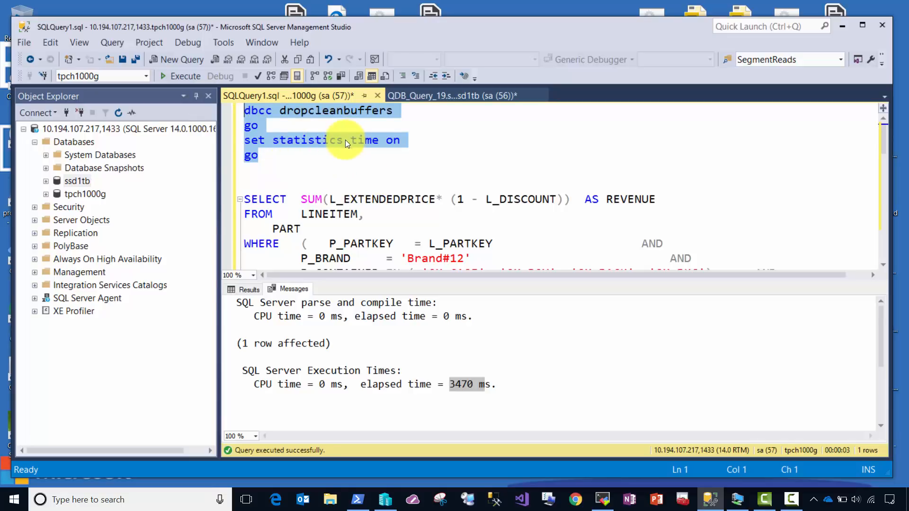
Step: Clear buffers and rerun the revenue query on tpch1000g, finishing in 3688 ms
{"action": "left_click", "coordinate": [185, 76]}
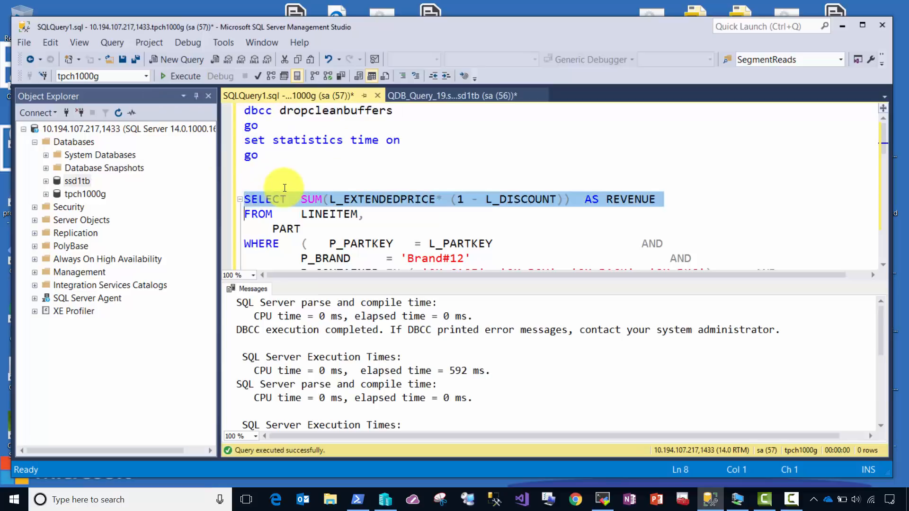
{"action": "scroll", "scroll_direction": "down", "scroll_amount": 3}
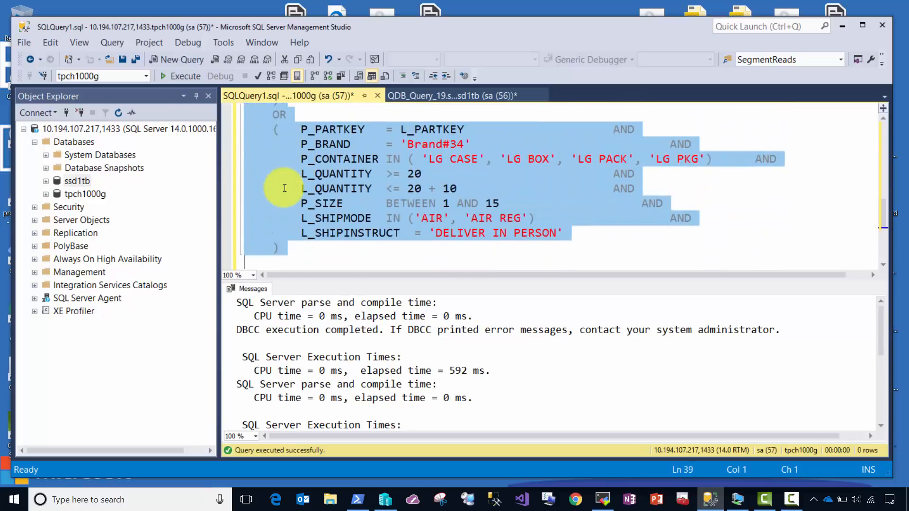
{"action": "left_click", "coordinate": [185, 76]}
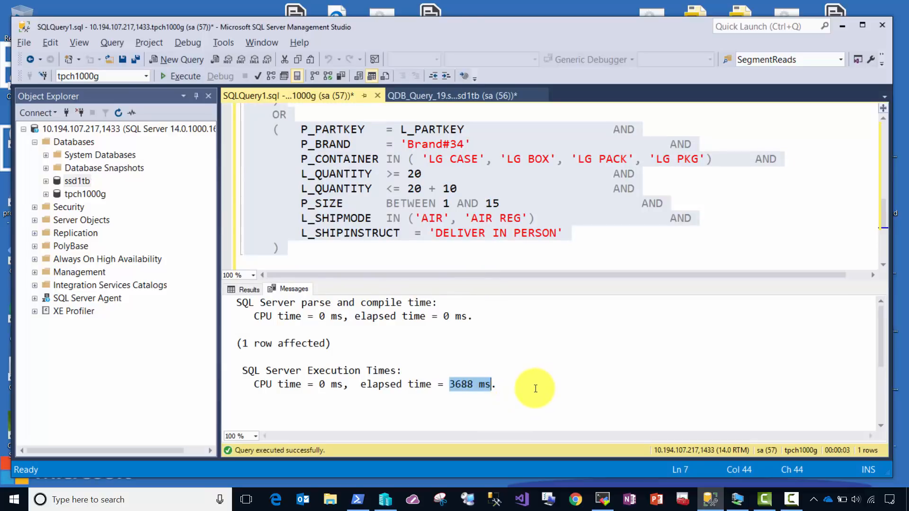
{"action": "mouse_move", "coordinate": [615, 180]}
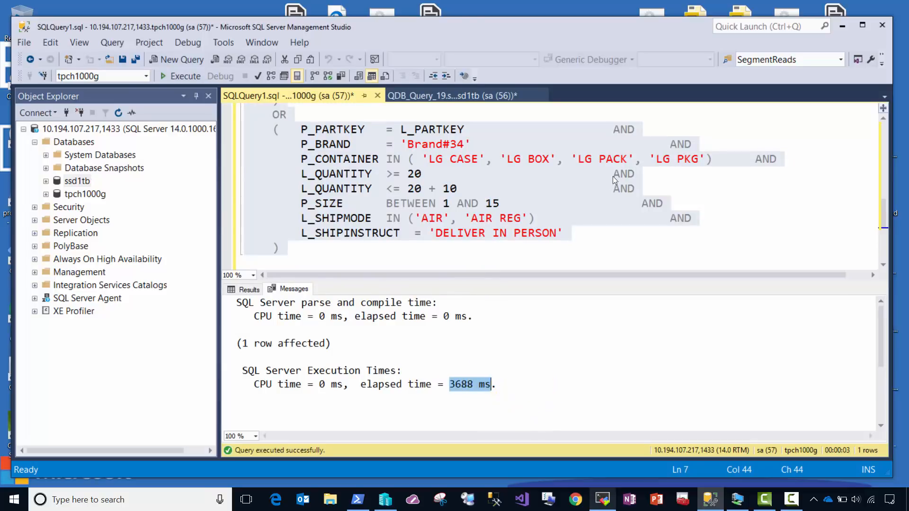